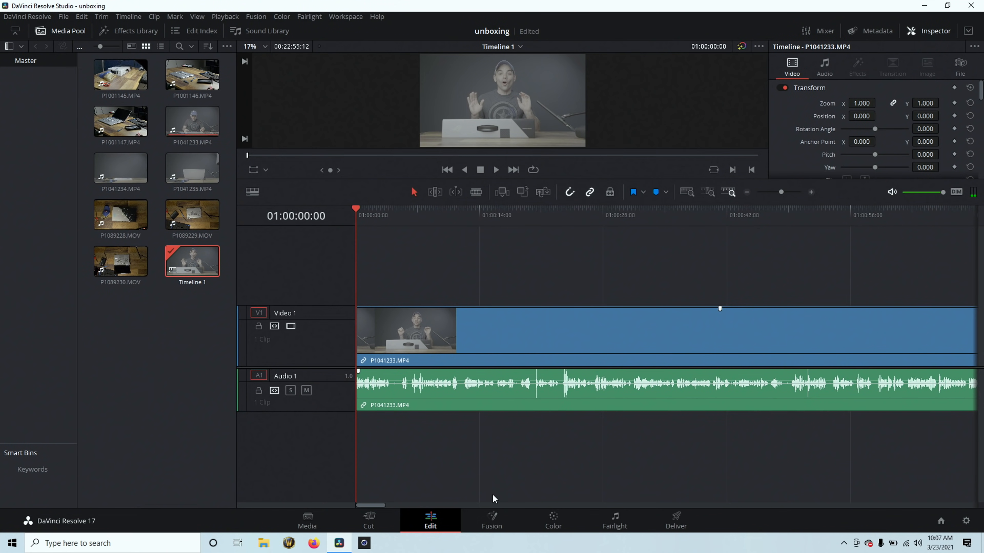
Normalize the clip's audio on the Fairlight page to the ITU-R BS.1770-4 standard.
{"action": "left_click", "coordinate": [613, 520]}
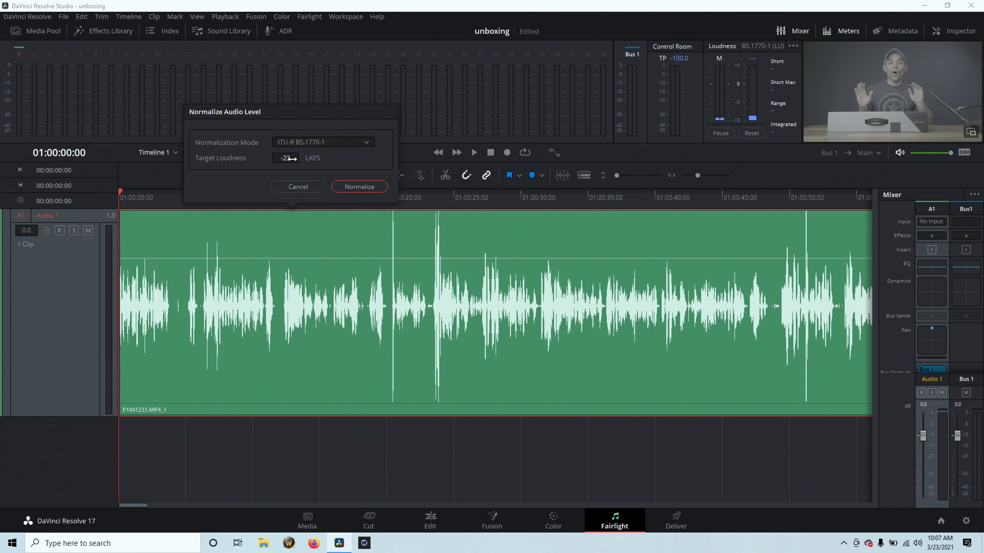
{"action": "left_click", "coordinate": [323, 141]}
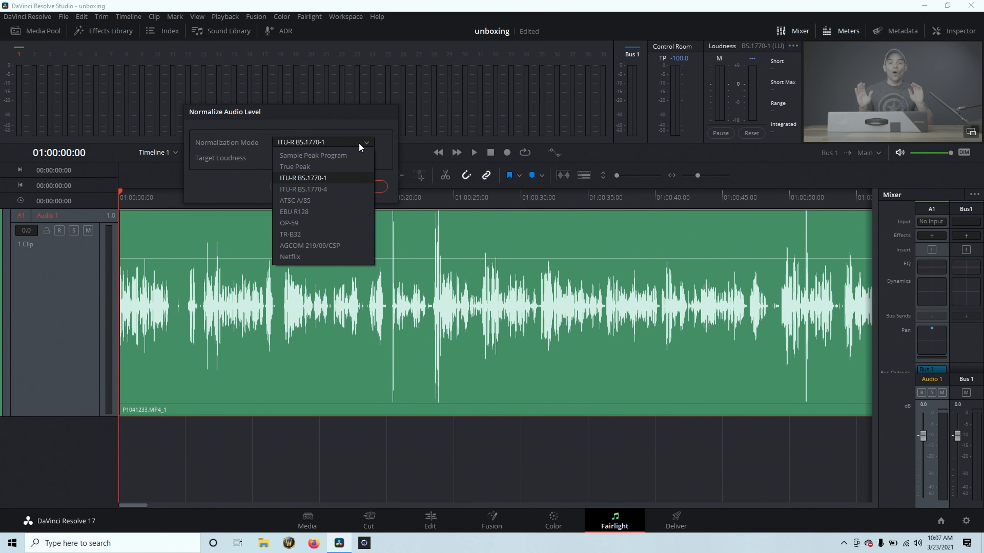
{"action": "left_click", "coordinate": [303, 189]}
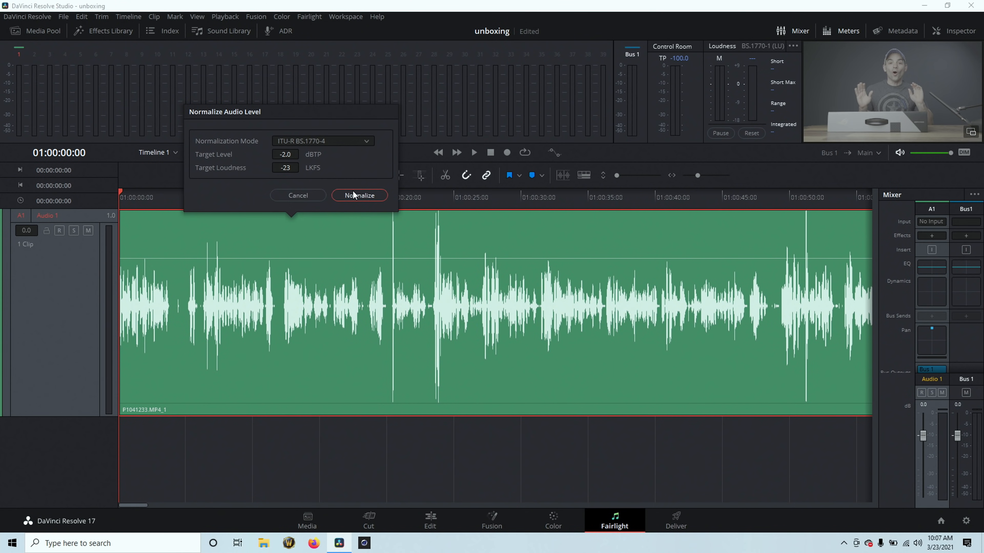
{"action": "left_click", "coordinate": [358, 195]}
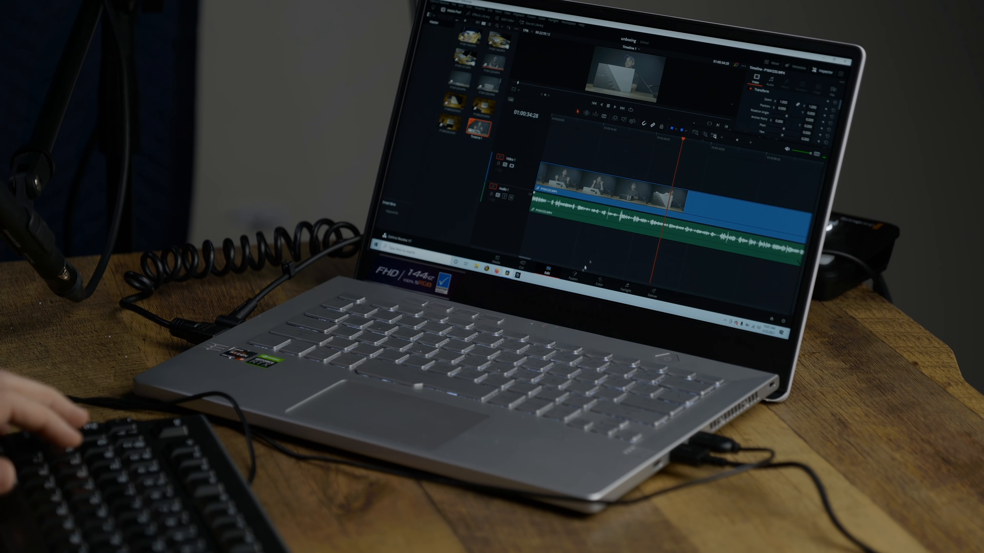
Return to the Edit timeline and play the normalized interview clip.
{"action": "left_click", "coordinate": [626, 290]}
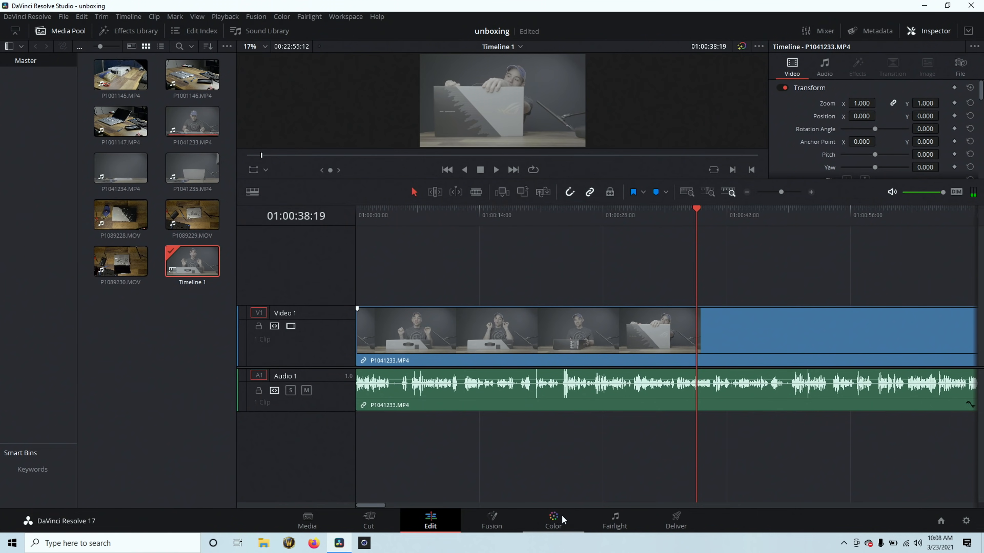
Switch to the Color page and browse the LUT library down to the 33 Cube LUTs E-E collection.
{"action": "left_click", "coordinate": [552, 521]}
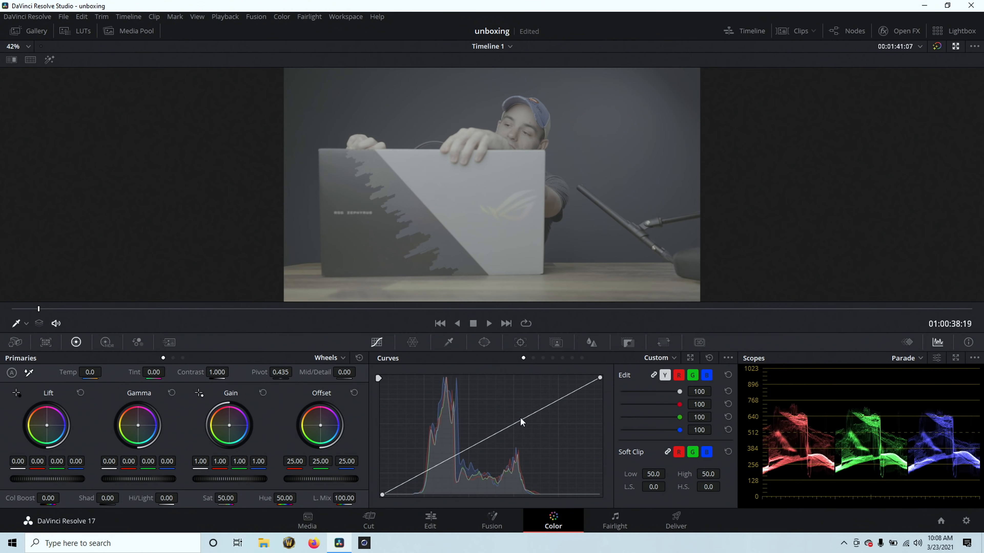
{"action": "left_click", "coordinate": [82, 30]}
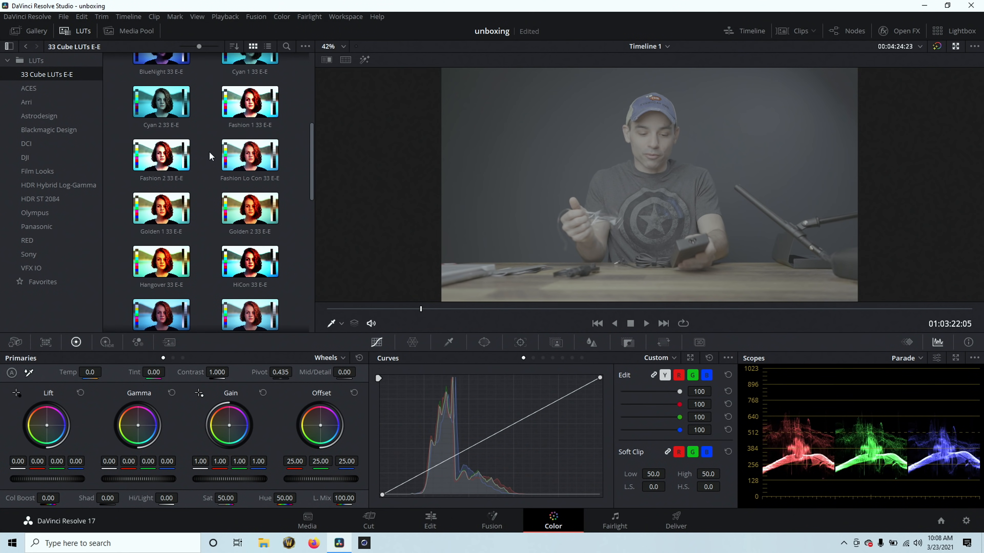
{"action": "scroll", "scroll_direction": "down", "scroll_amount": 3}
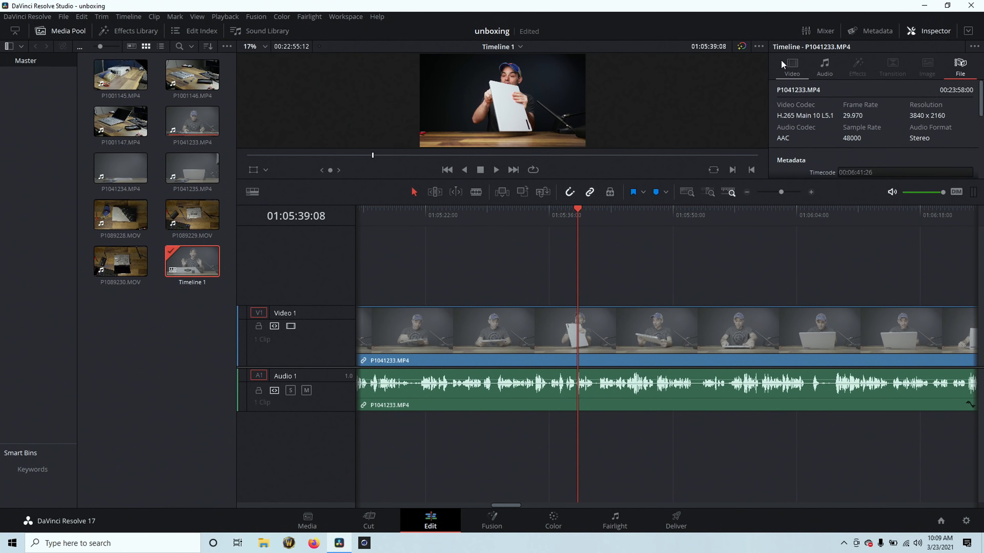
Switch the Inspector from the clip's H.265 3840 x 2160 file details to its Video transform settings.
{"action": "left_click", "coordinate": [791, 68]}
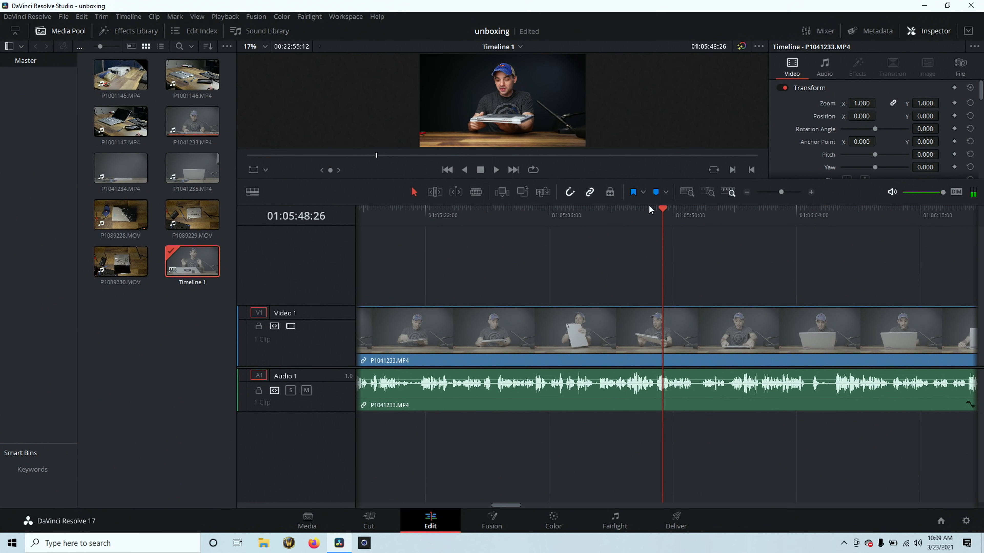
{"action": "mouse_move", "coordinate": [316, 68]}
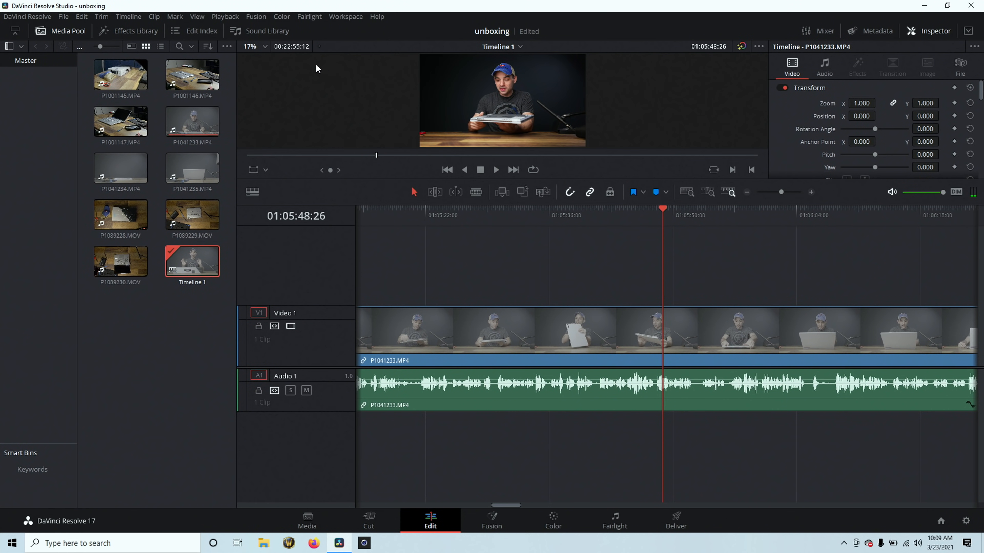